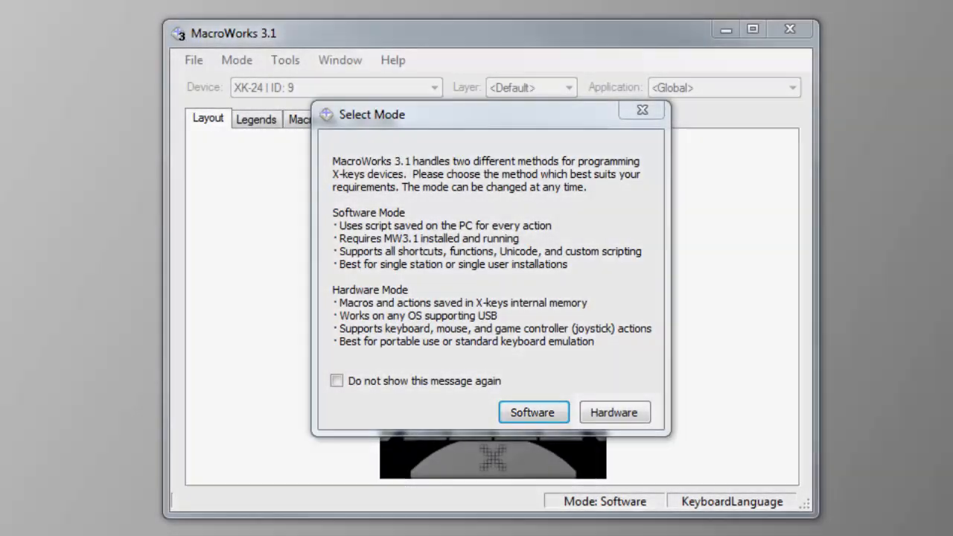
pyautogui.moveTo(613, 412)
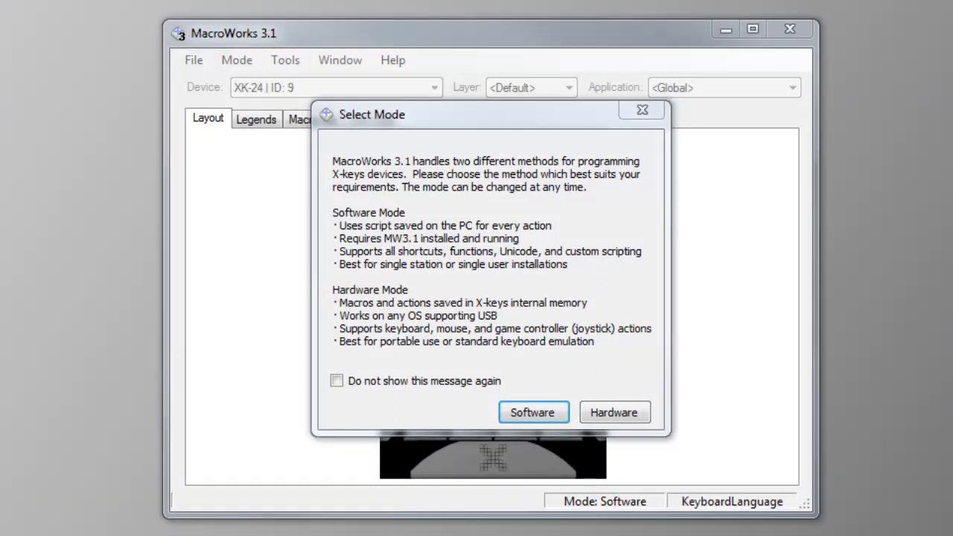
# - Tick 'Do not show this message again' in the Select Mode dialog
pyautogui.click(337, 380)
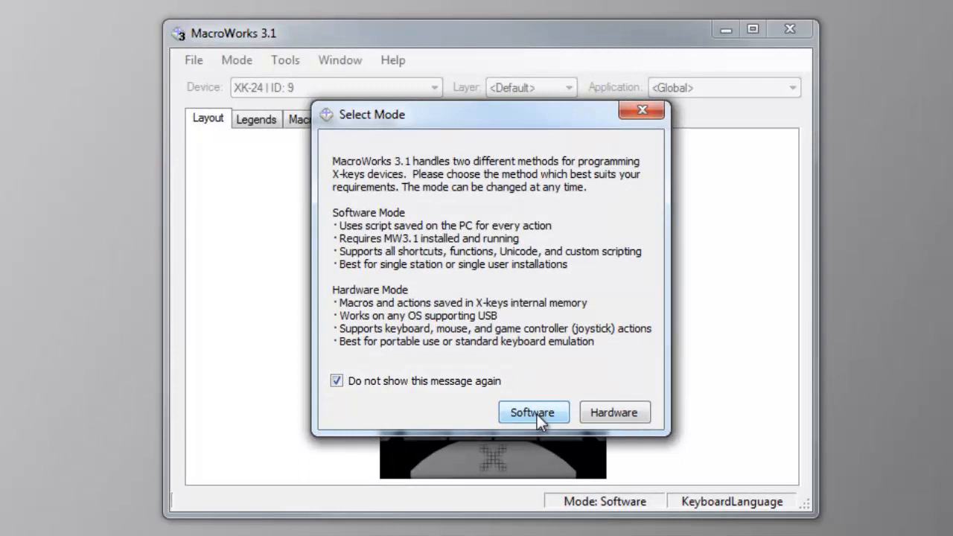
# - Pick Software Mode, then right-click a key in the XK-24 Layout view
pyautogui.click(532, 412)
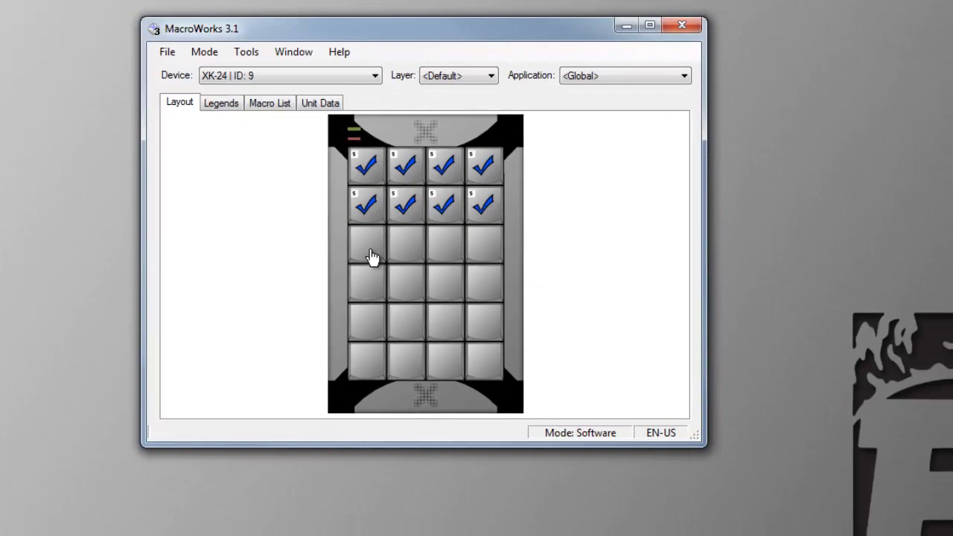
pyautogui.rightClick(365, 242)
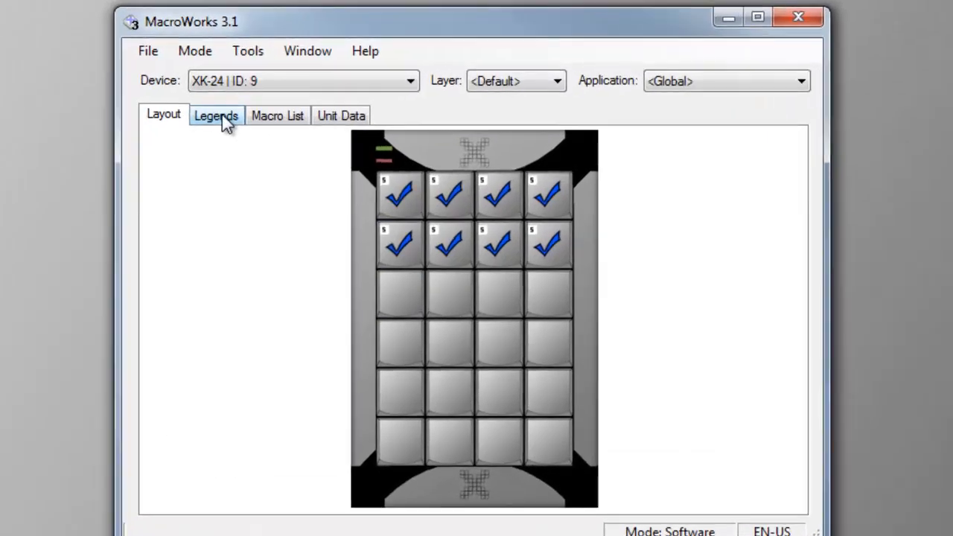
pyautogui.click(215, 115)
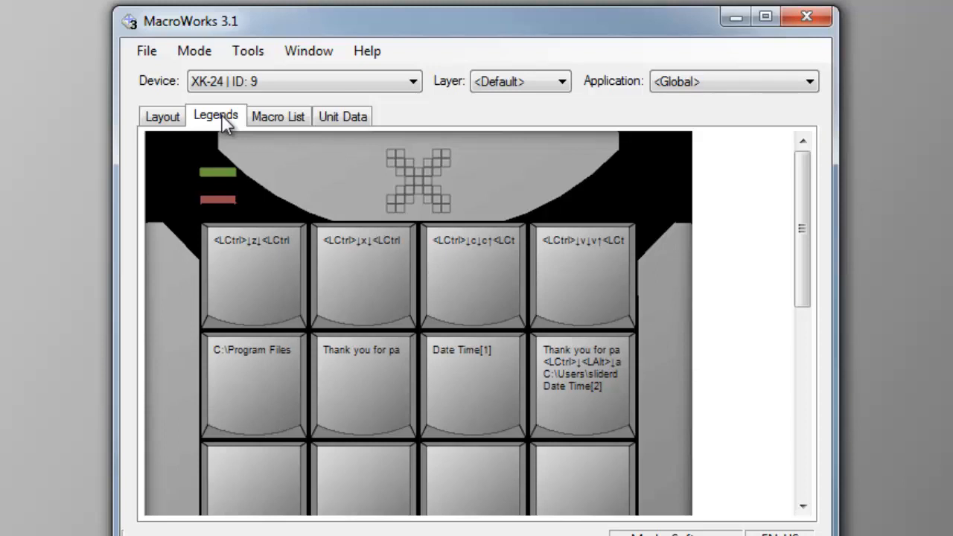
pyautogui.moveTo(257, 125)
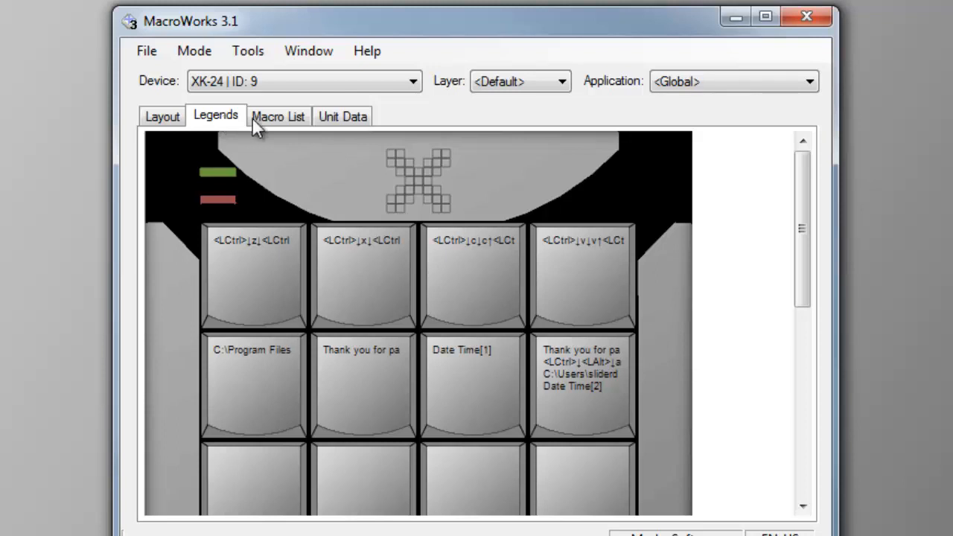
pyautogui.click(278, 116)
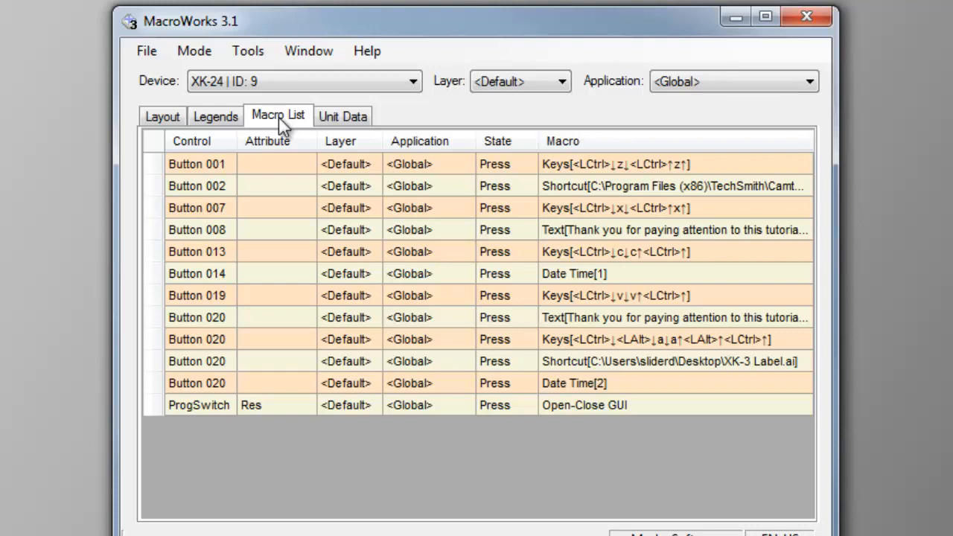
pyautogui.click(343, 116)
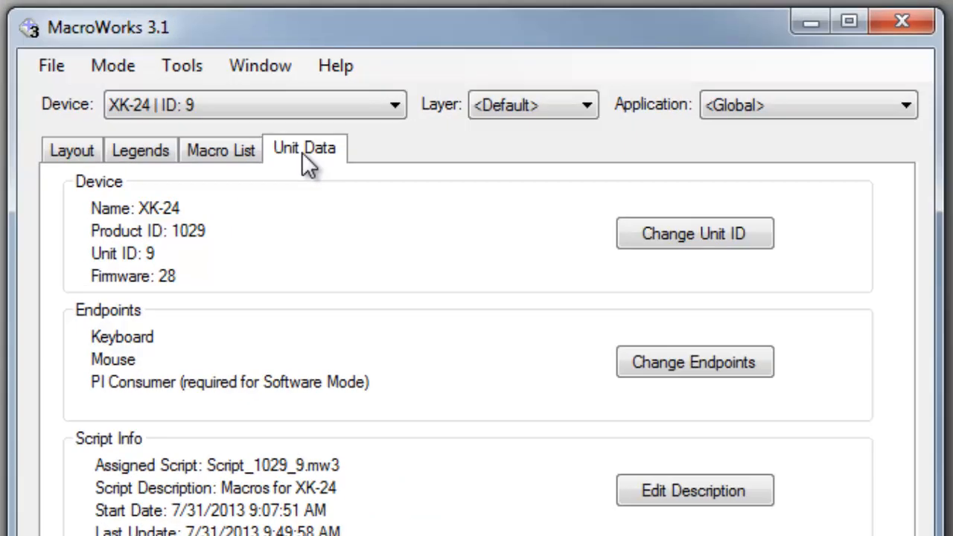
pyautogui.click(71, 150)
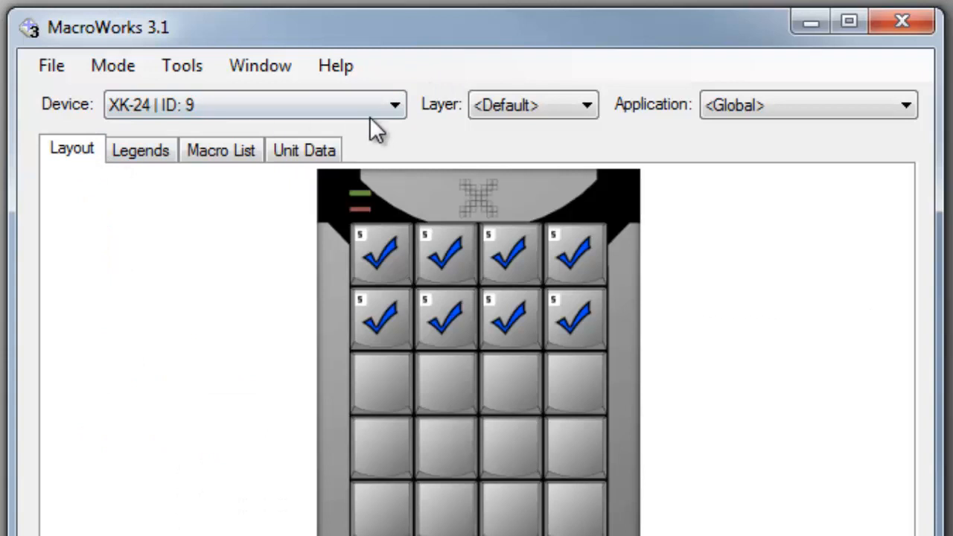
pyautogui.click(395, 104)
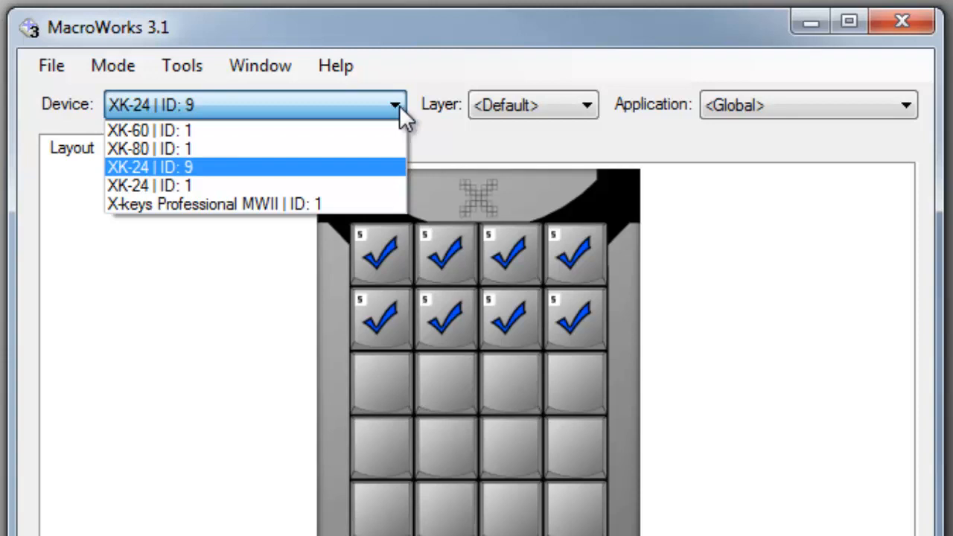
pyautogui.click(586, 104)
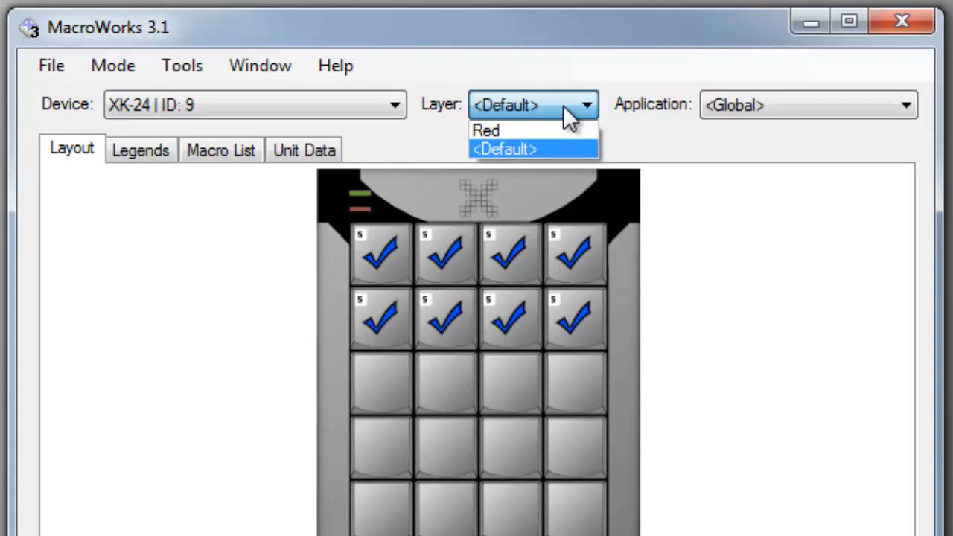
pyautogui.moveTo(887, 120)
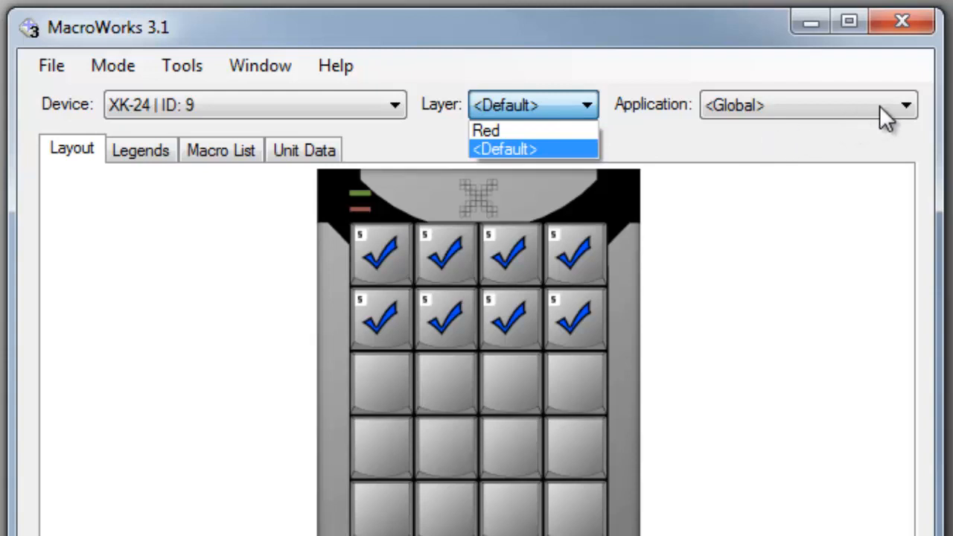
pyautogui.click(905, 104)
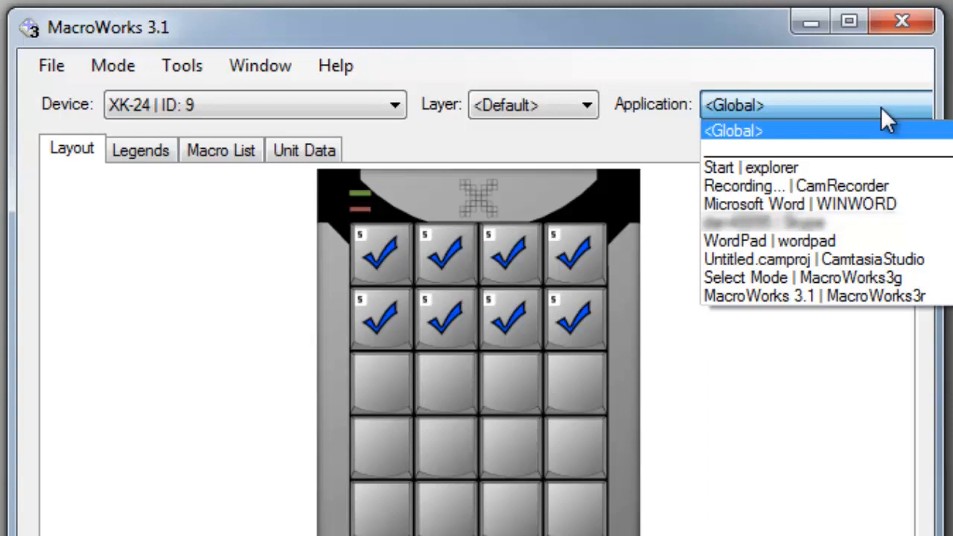
pyautogui.moveTo(887, 127)
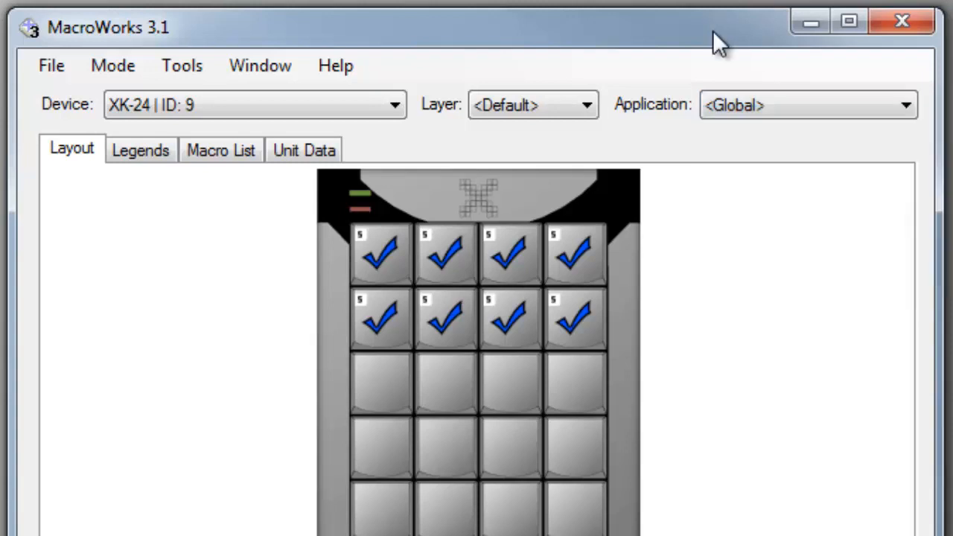
pyautogui.moveTo(52, 66)
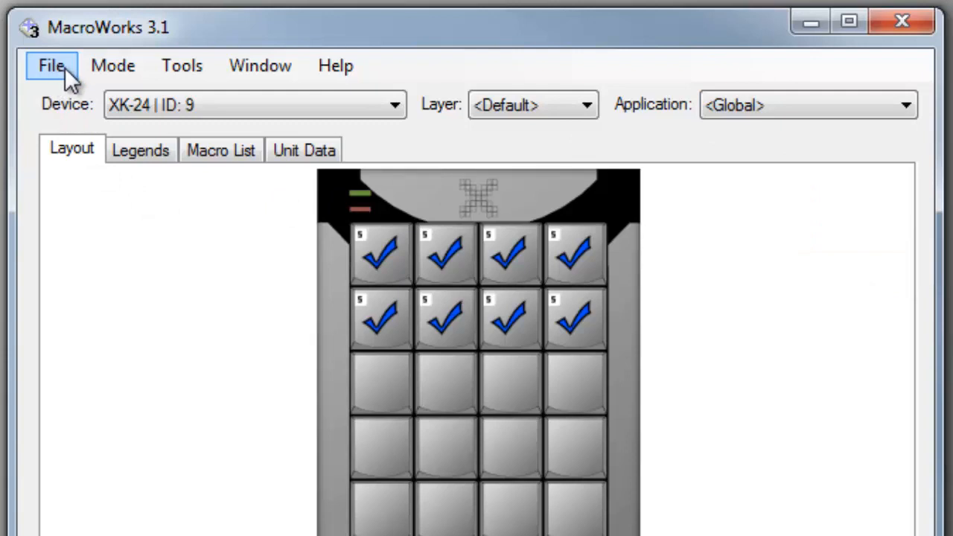
# - Browse the program, File, Mode and Window pull-down menus of MacroWorks
pyautogui.click(51, 66)
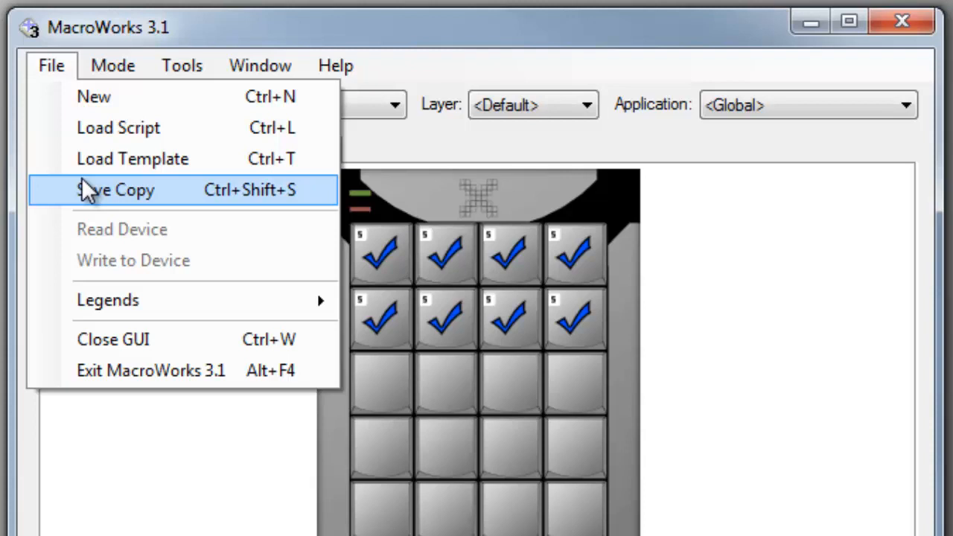
pyautogui.moveTo(97, 229)
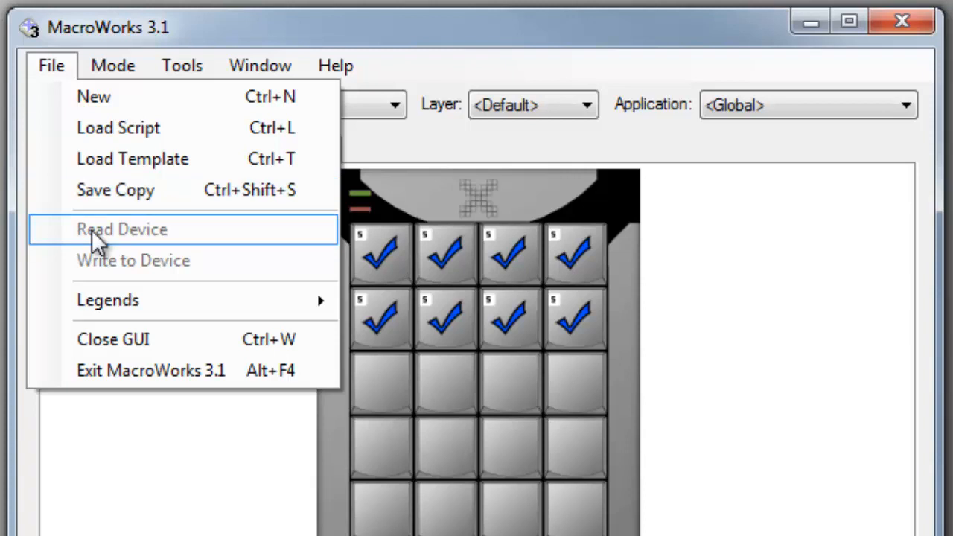
pyautogui.click(112, 66)
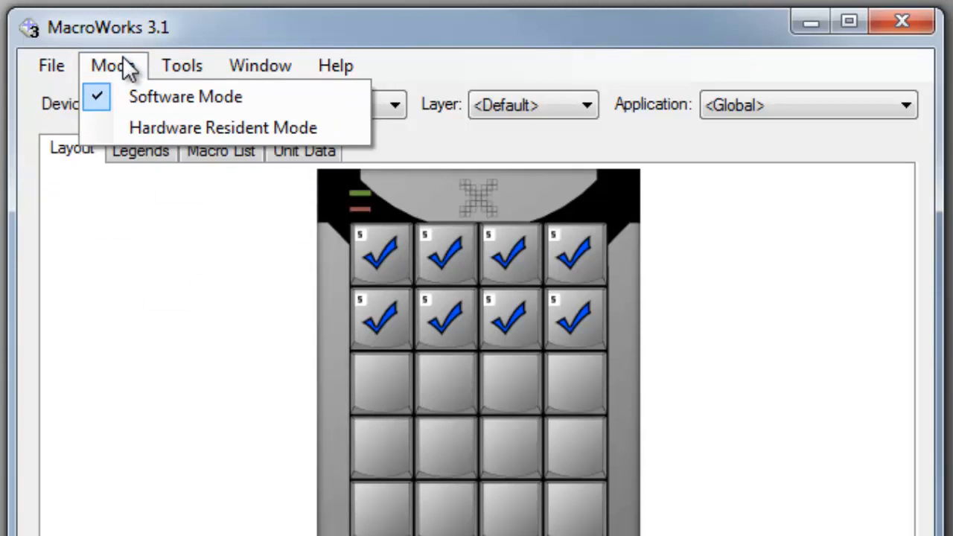
pyautogui.click(182, 65)
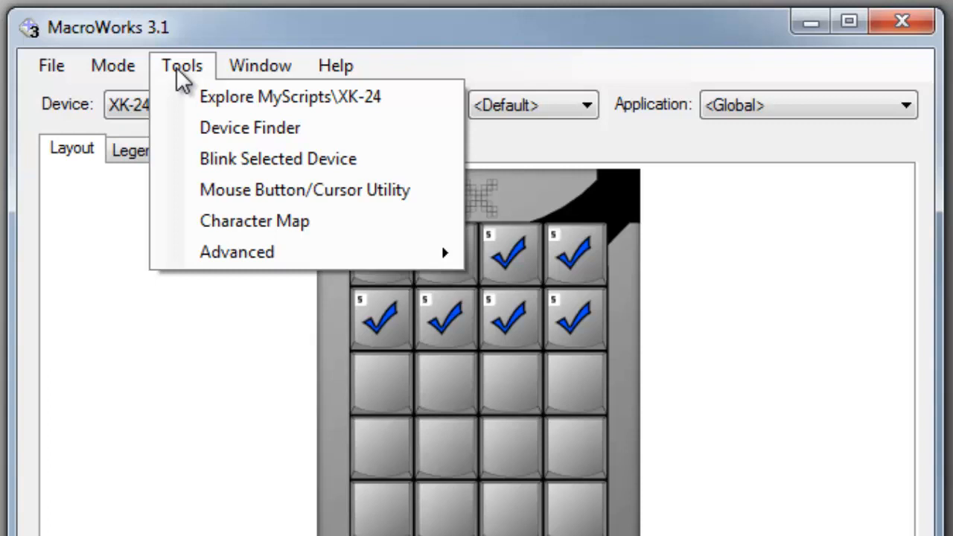
pyautogui.moveTo(201, 78)
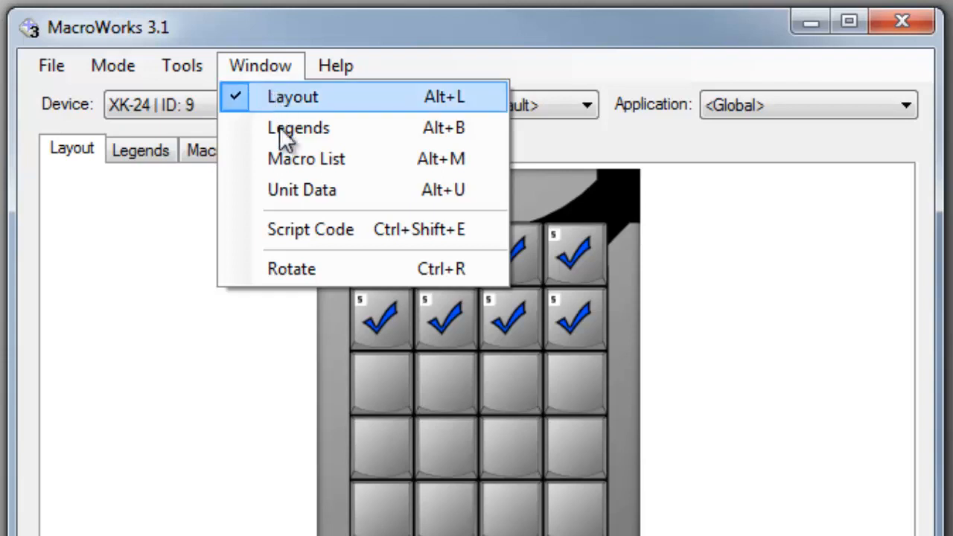
pyautogui.moveTo(309, 230)
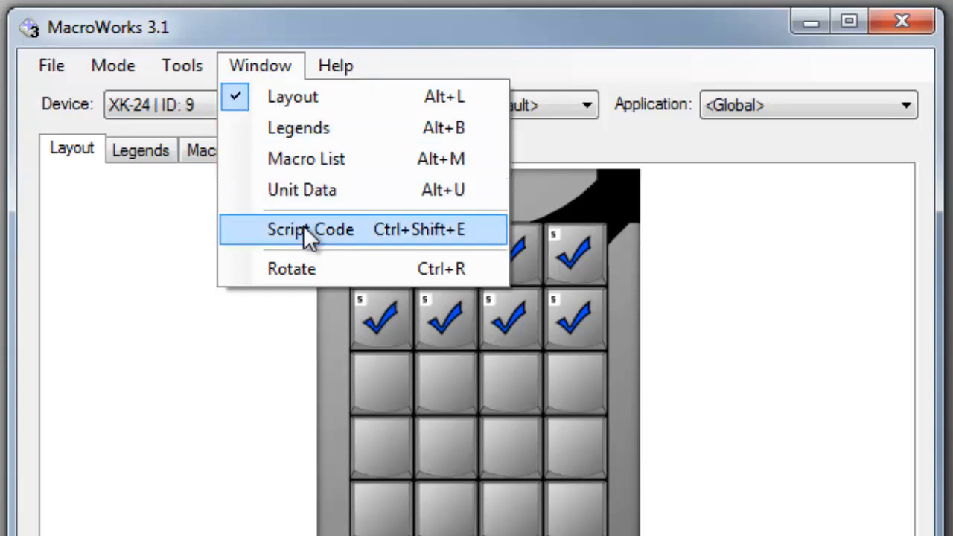
pyautogui.moveTo(317, 269)
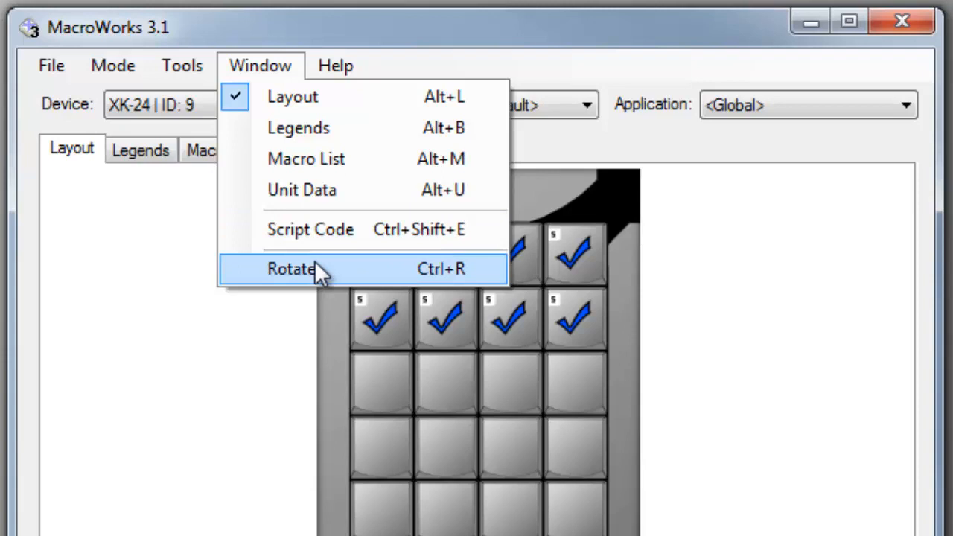
pyautogui.moveTo(324, 128)
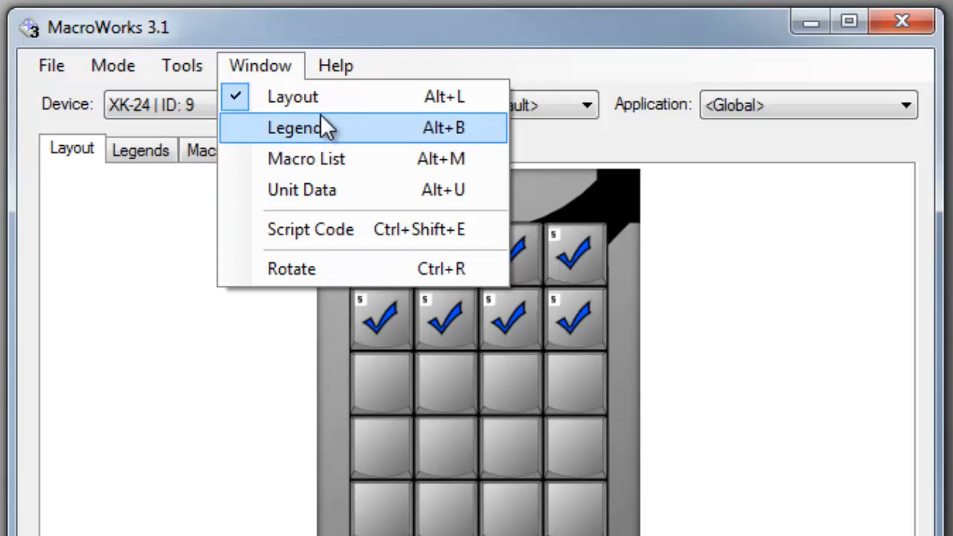
pyautogui.click(335, 65)
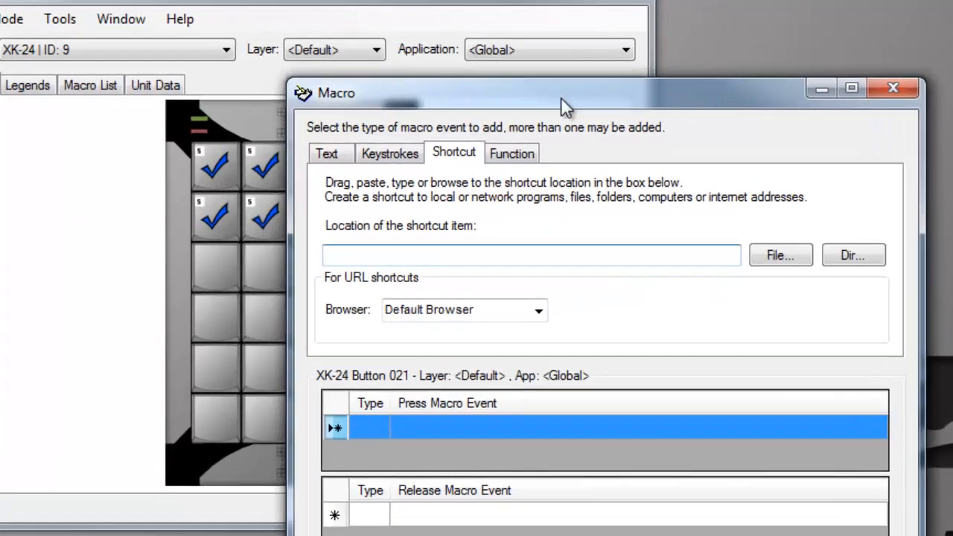
# - View the Text, Keystrokes, Shortcut and Function event tabs for Button 020's press macro
pyautogui.click(326, 153)
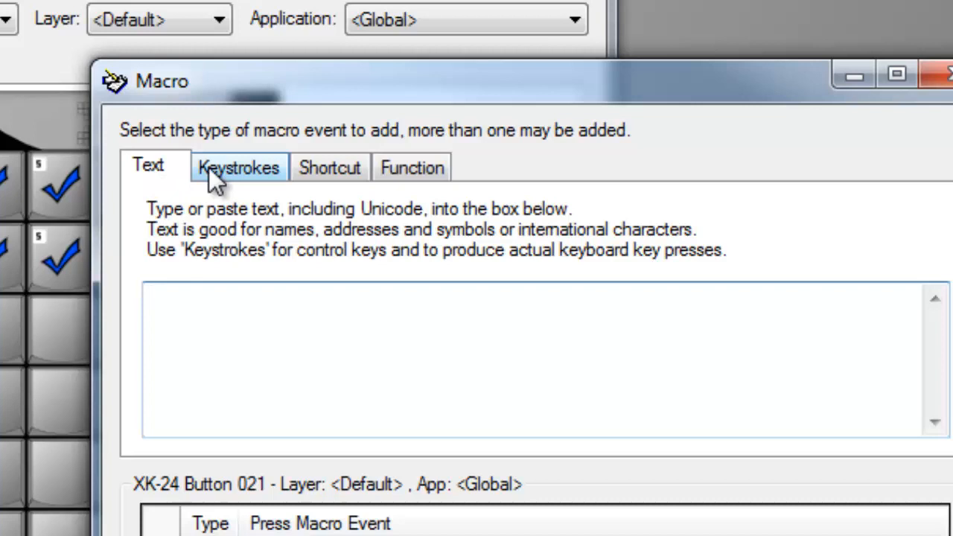
pyautogui.click(238, 167)
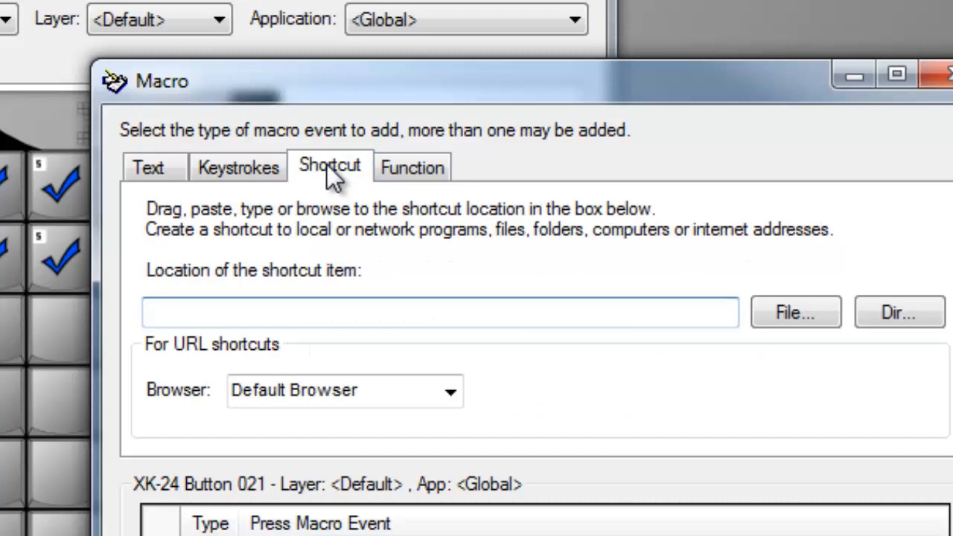
pyautogui.click(412, 167)
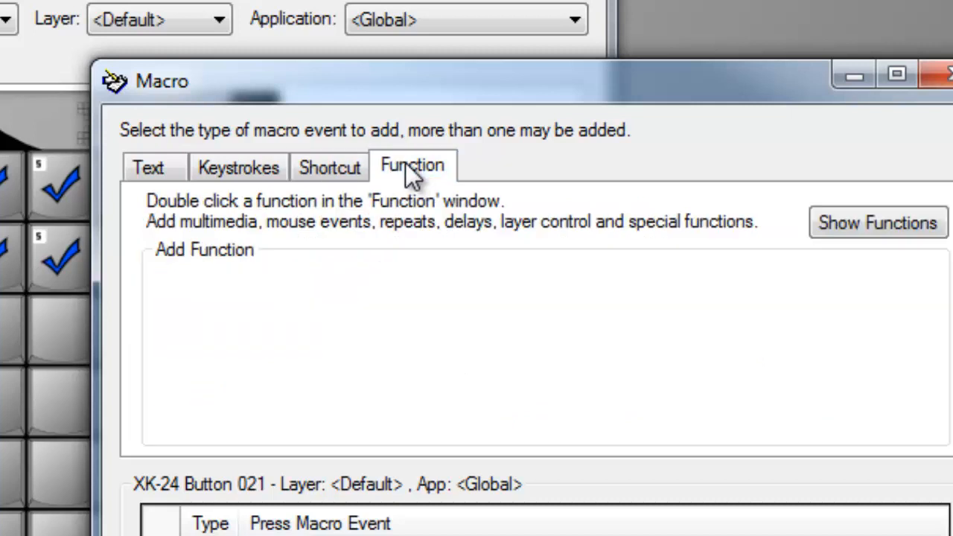
pyautogui.click(147, 167)
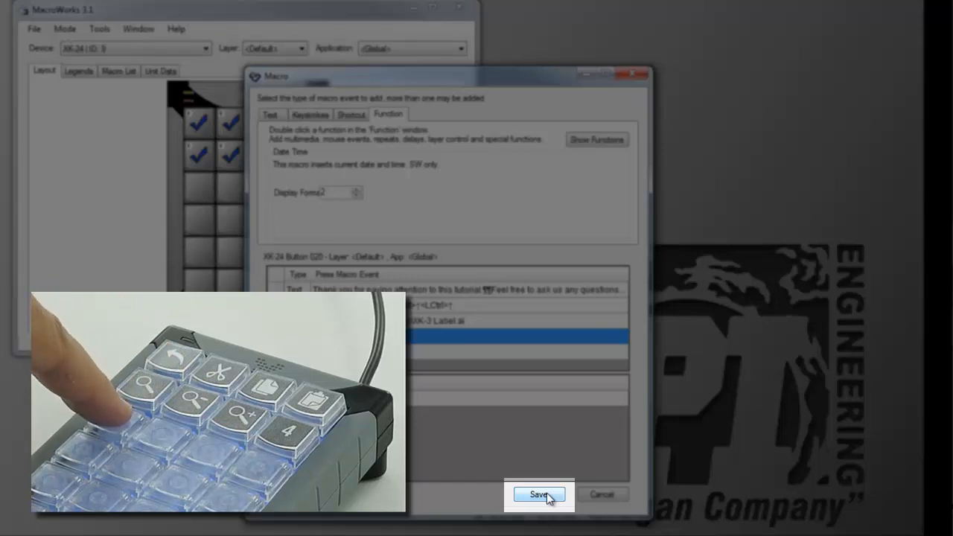
# - Save the Button 020 macro, cancel the empty Macro window, and exit MacroWorks
pyautogui.click(538, 495)
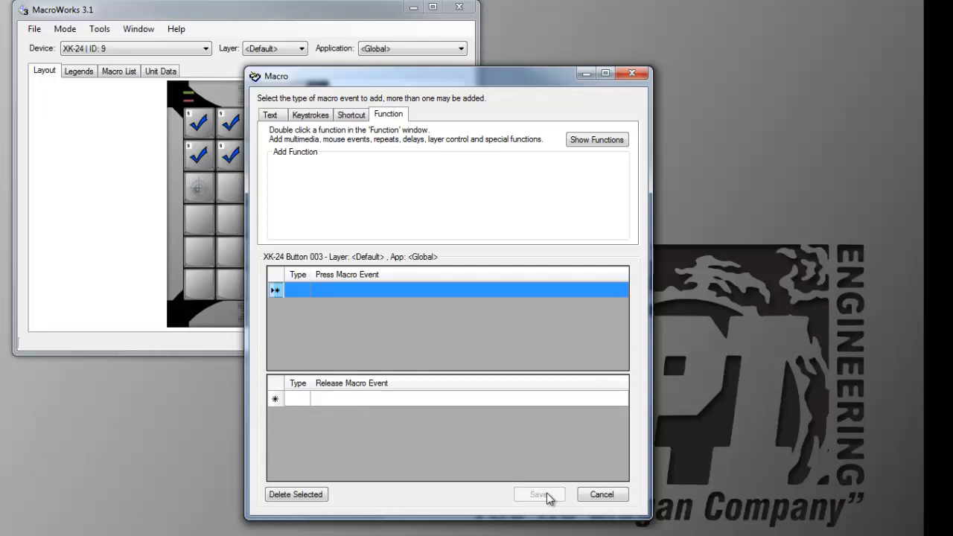
pyautogui.moveTo(573, 365)
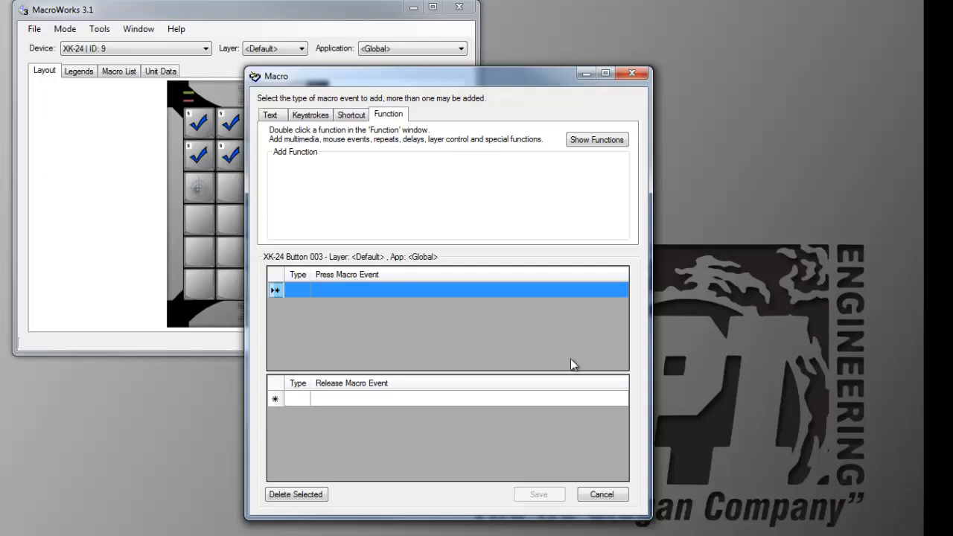
pyautogui.click(601, 493)
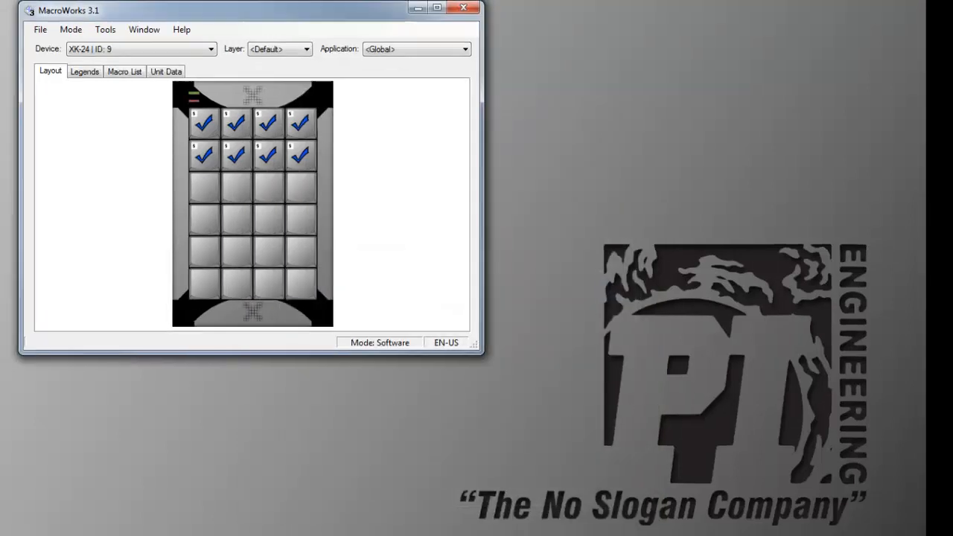
pyautogui.moveTo(249, 10); pyautogui.dragTo(354, 24)
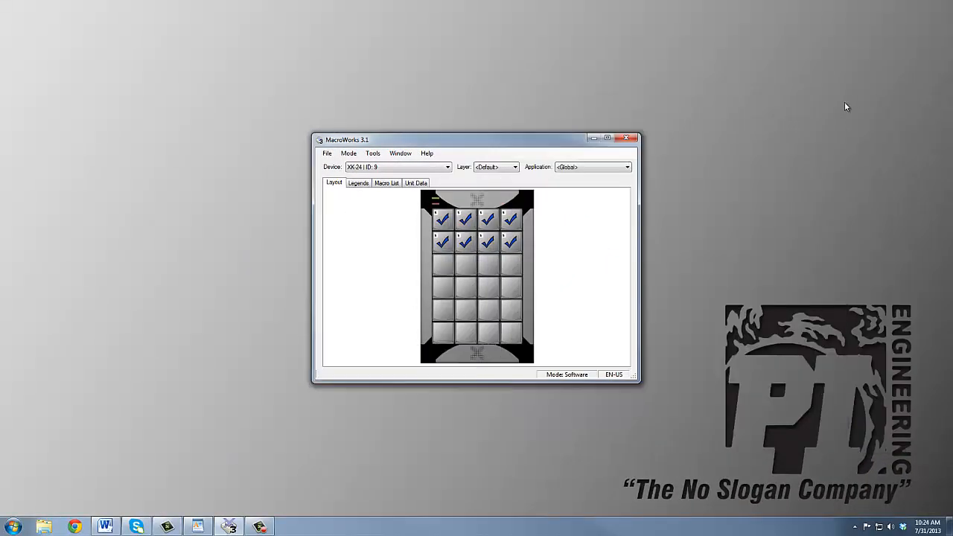
pyautogui.click(628, 140)
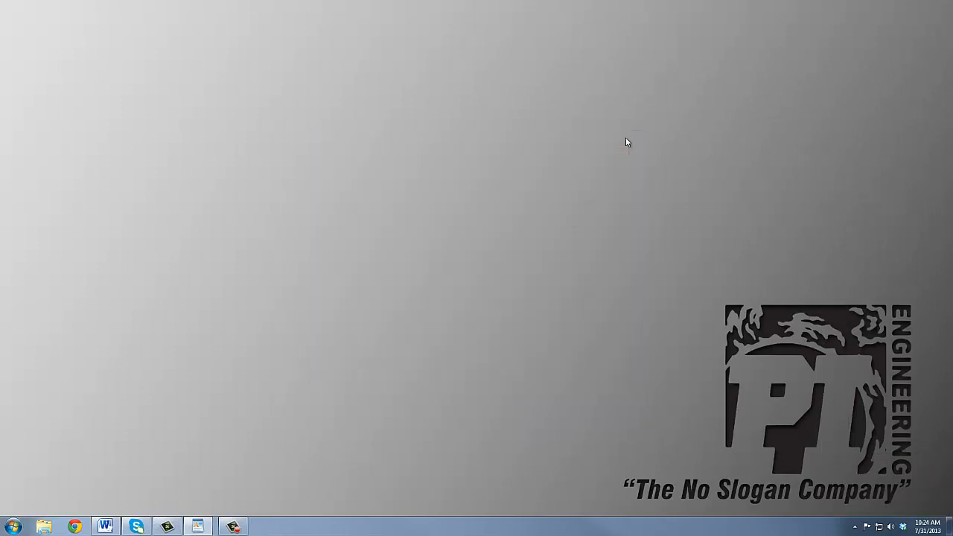